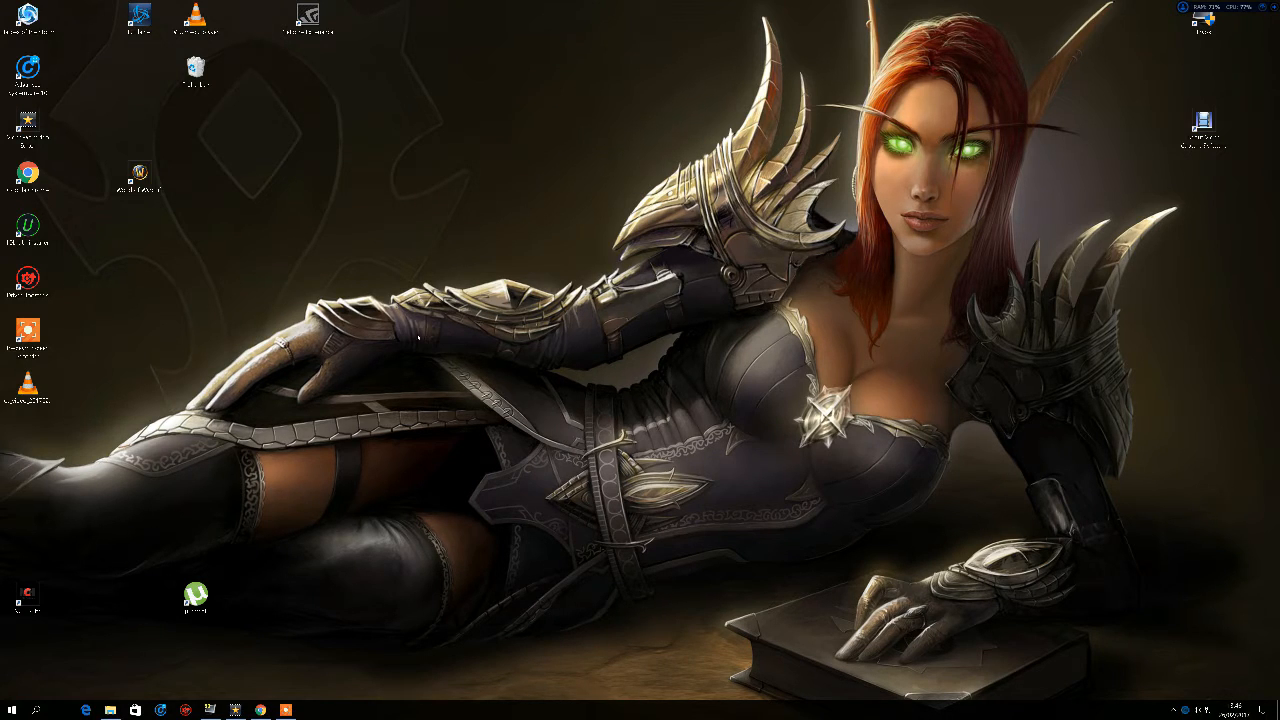
# Launch Advanced SystemCare 10 from the desktop and centre its window.
pyautogui.click(140, 176)
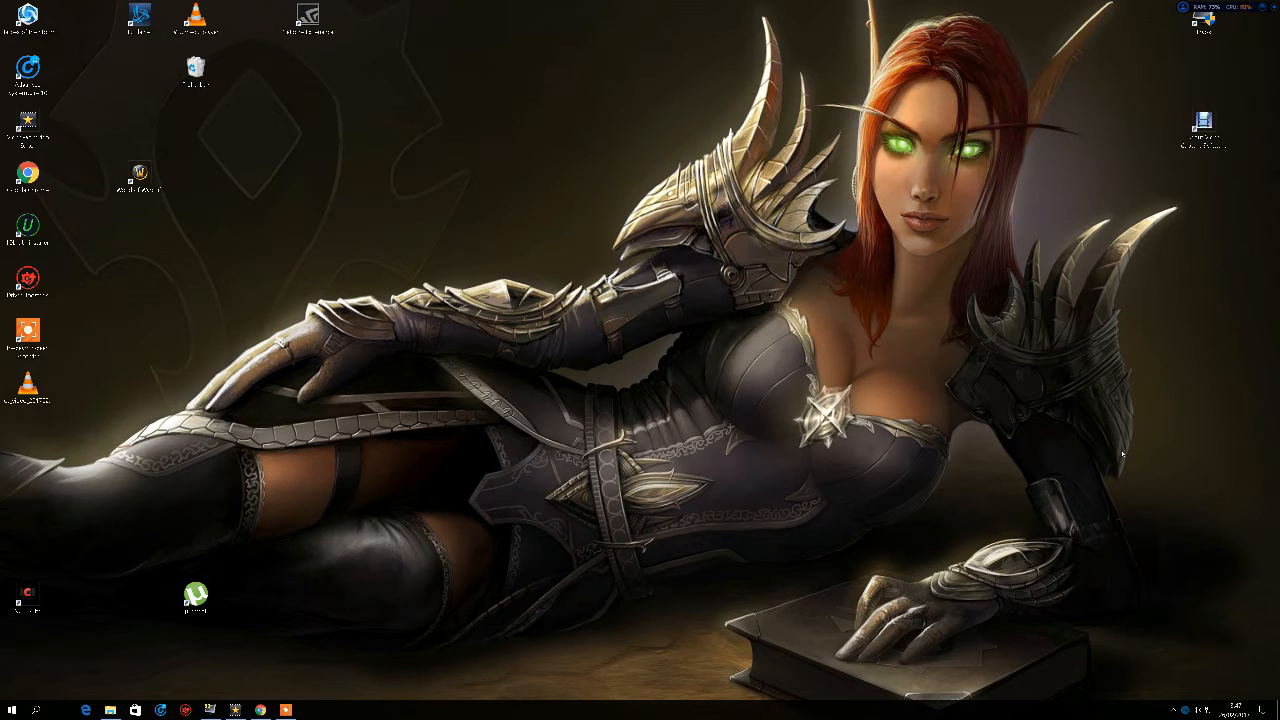
pyautogui.click(28, 124)
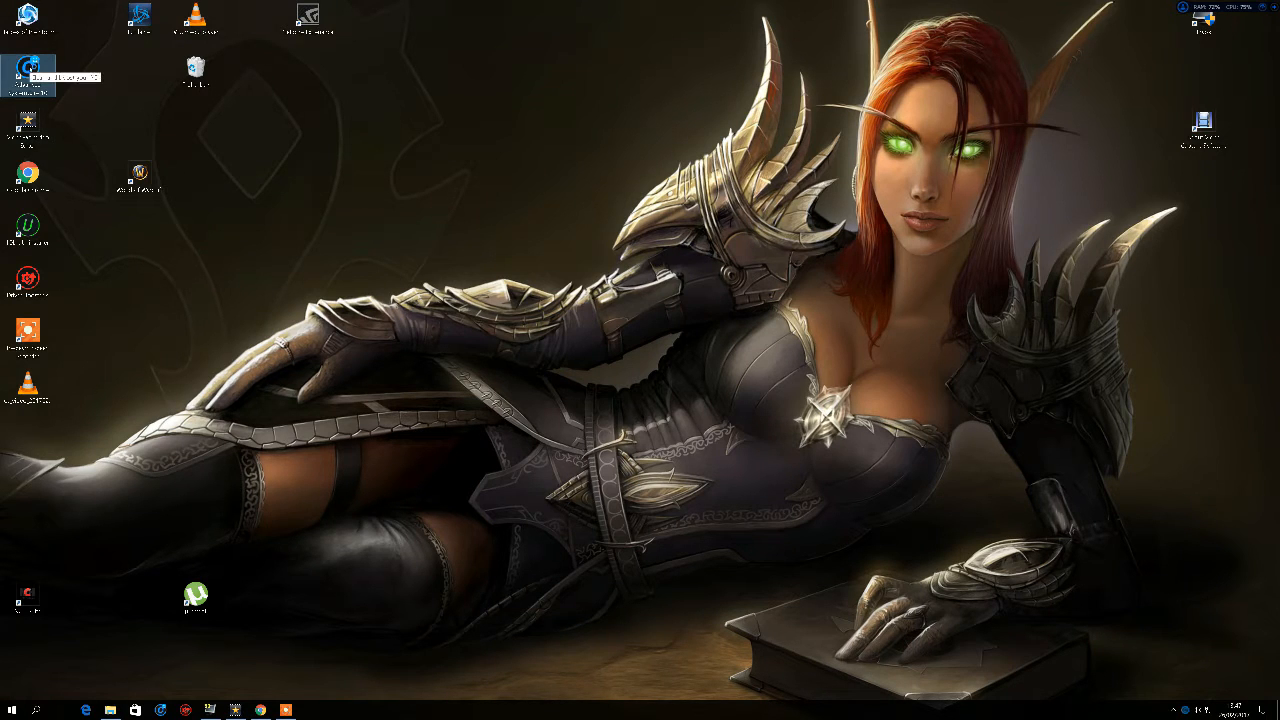
pyautogui.doubleClick(28, 70)
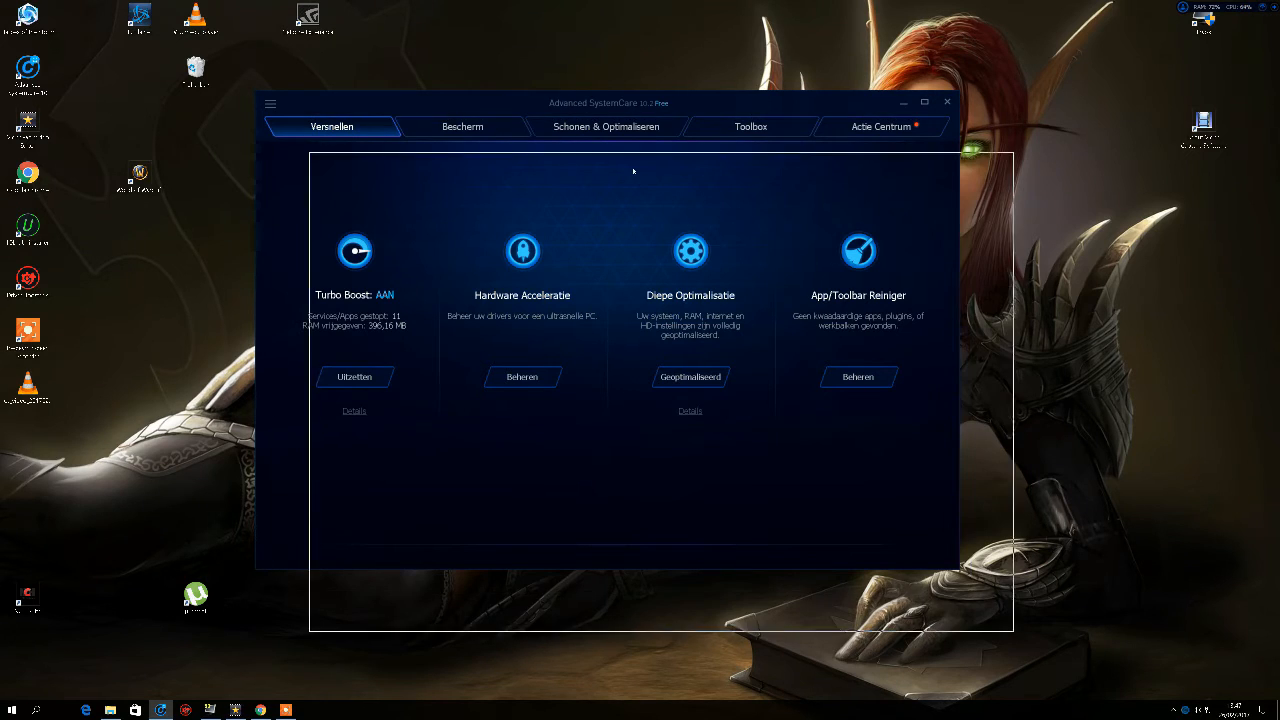
pyautogui.moveTo(608, 104); pyautogui.dragTo(672, 172)
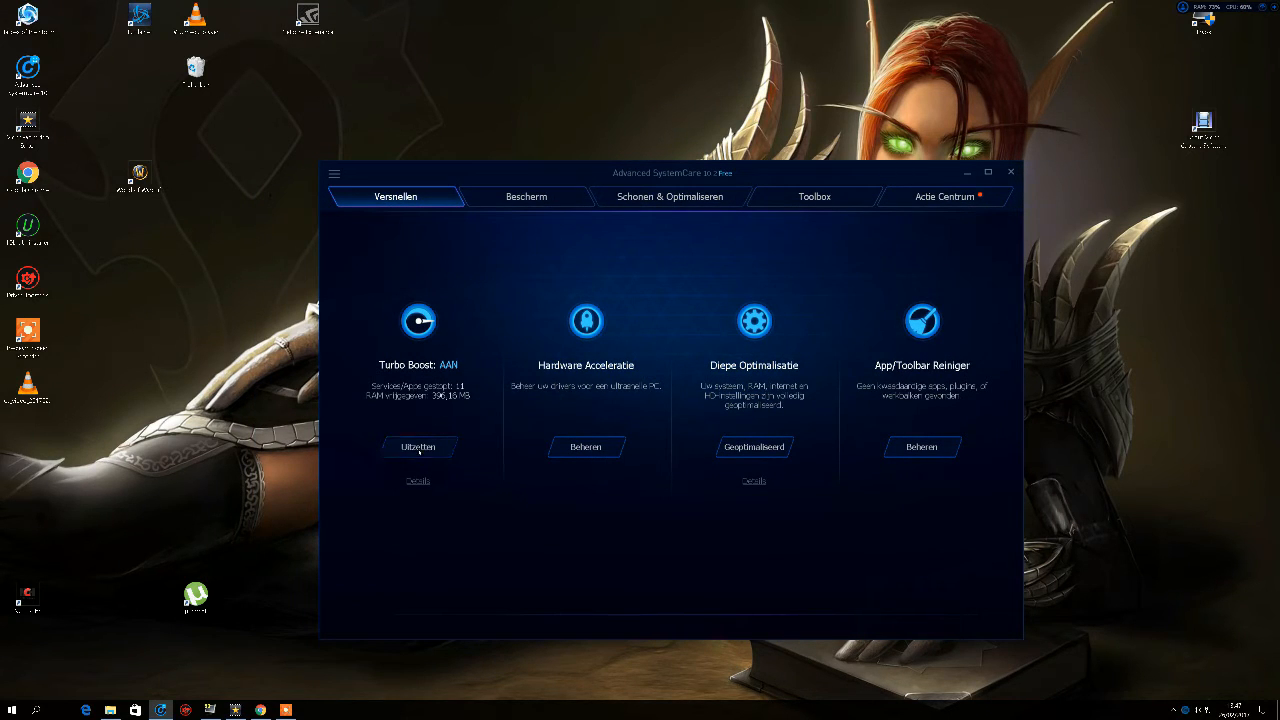
# Switch Turbo Boost off and show the Schonen & Optimaliseren scan page.
pyautogui.click(418, 446)
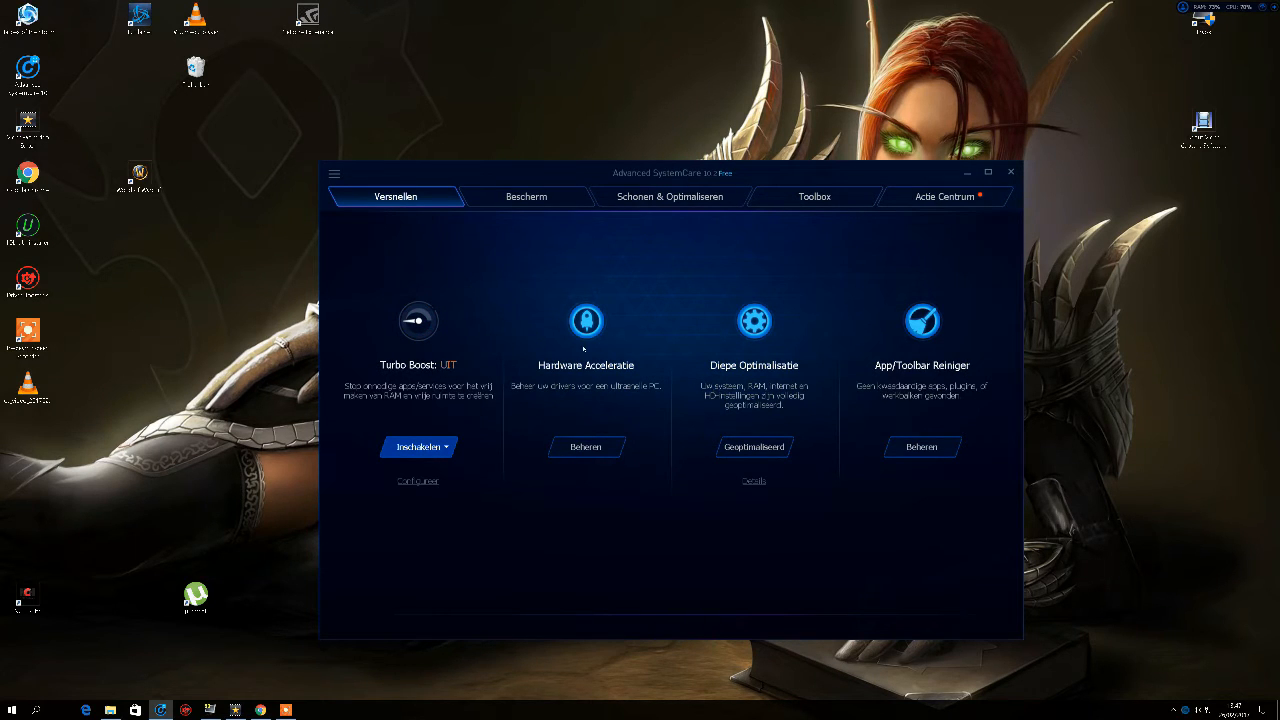
pyautogui.click(670, 196)
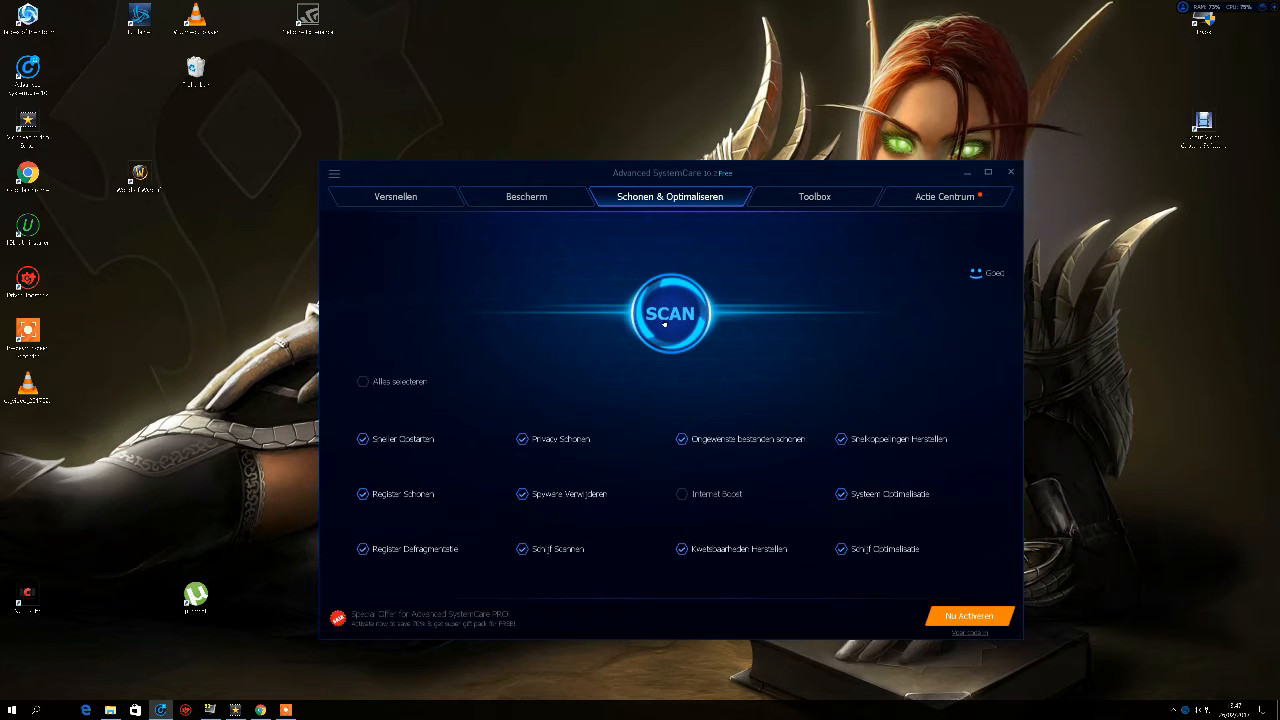
# Show the Bescherm page listing the real-time protection features and their switches.
pyautogui.click(670, 312)
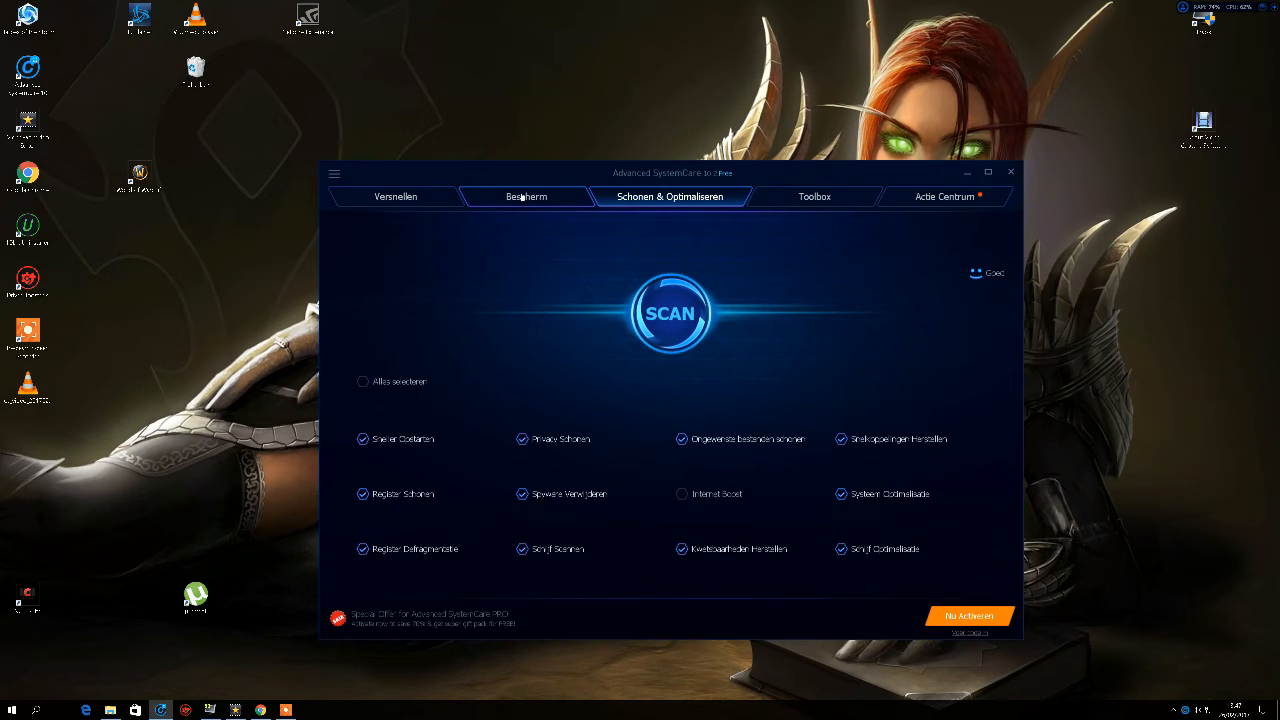
pyautogui.click(526, 196)
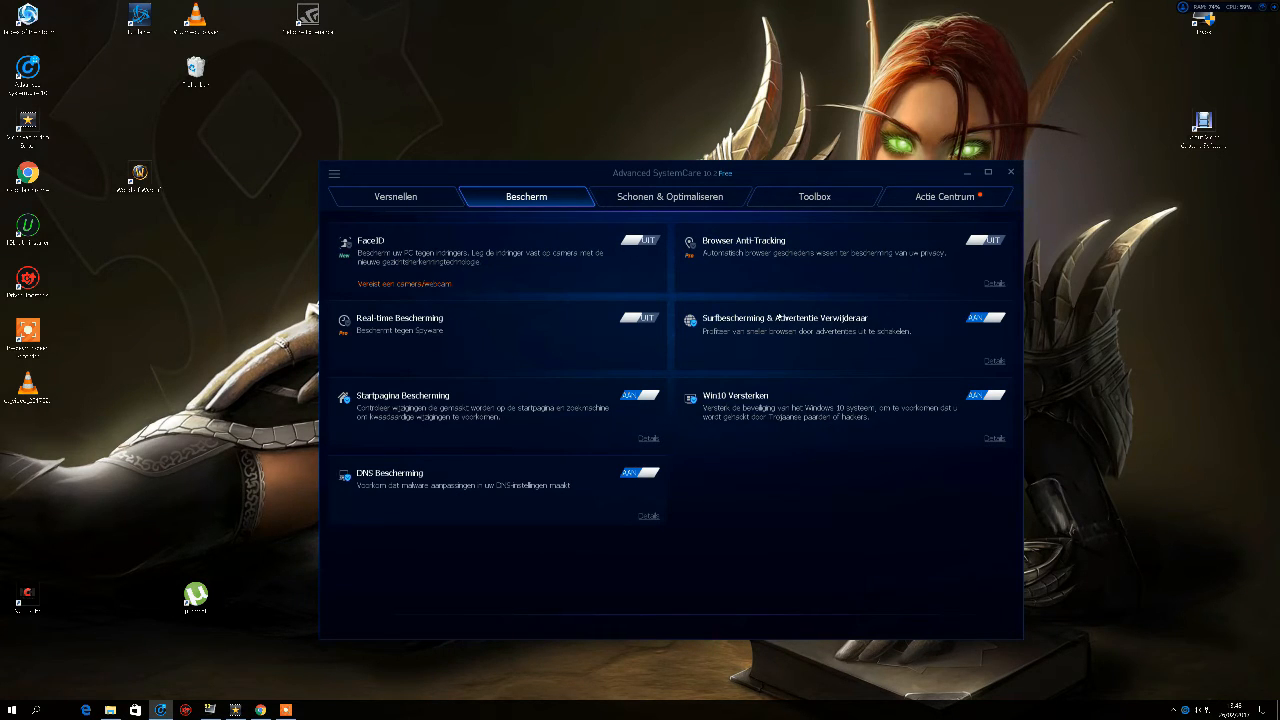
# Return to the Verbeteren page and switch Turbo Boost back on.
pyautogui.click(396, 196)
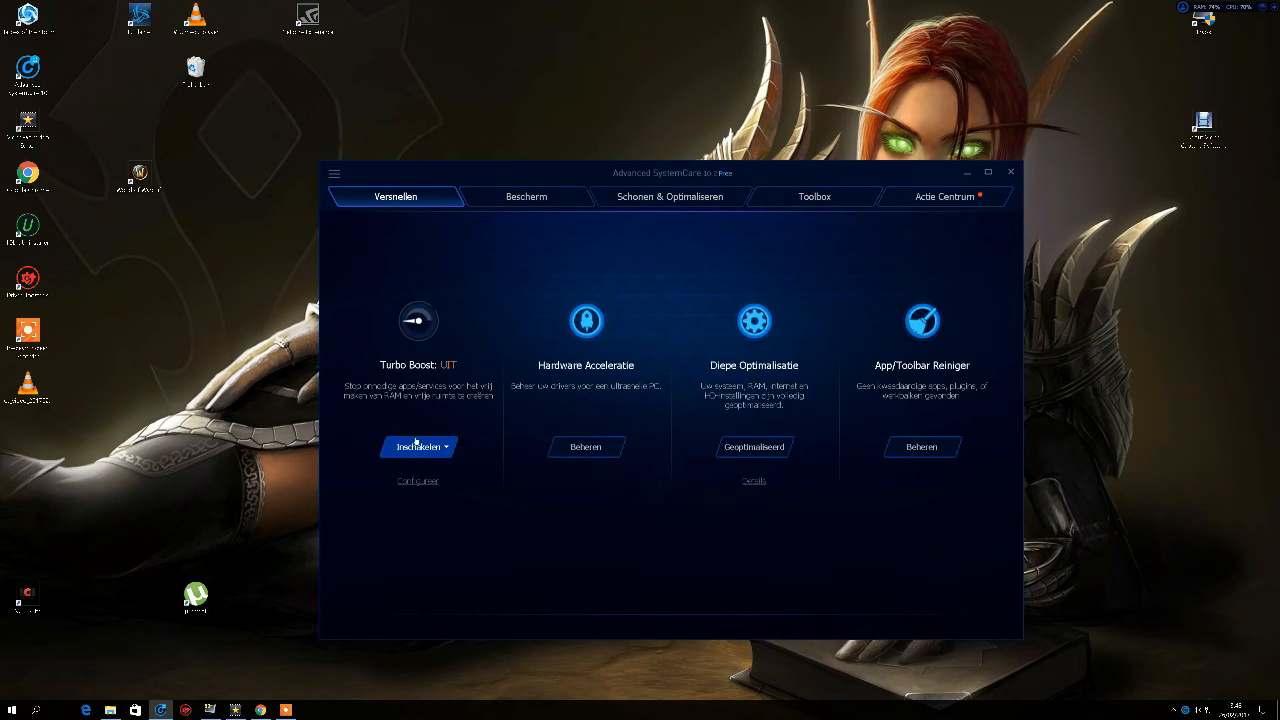
pyautogui.click(418, 448)
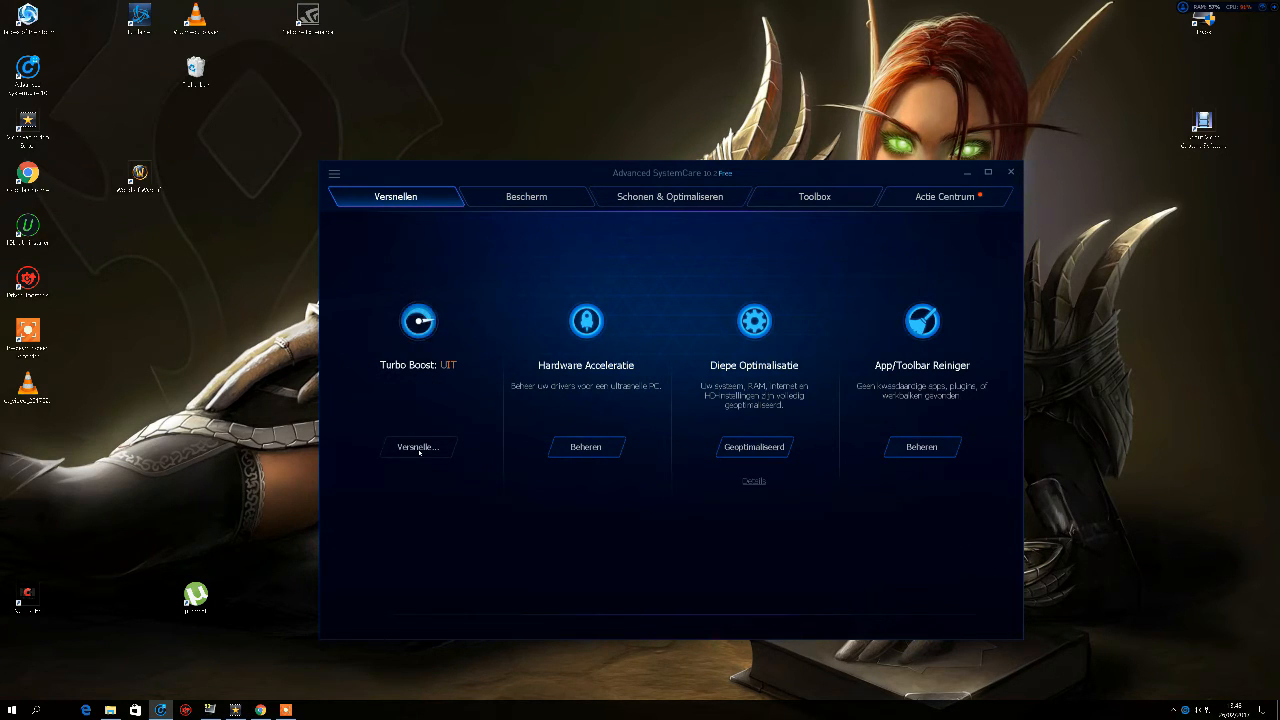
# Launch Driver Booster 4 and view its drivers-up-to-date status while scanning.
pyautogui.click(418, 448)
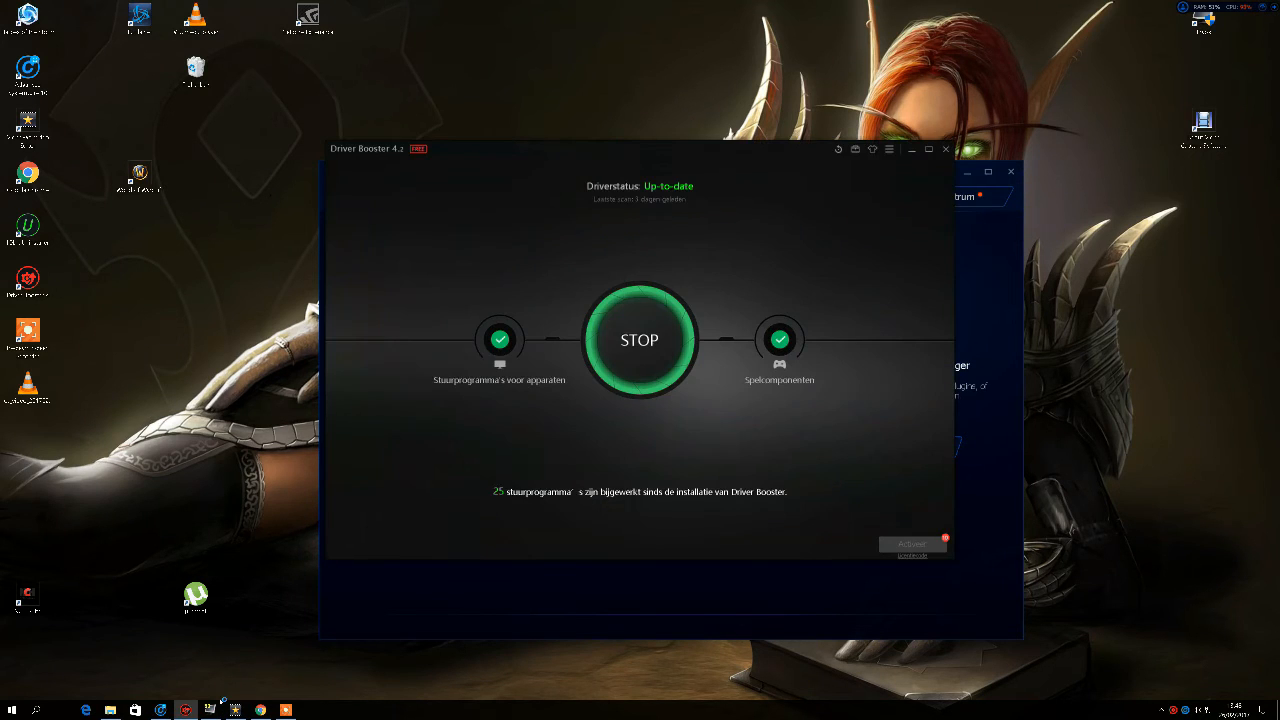
pyautogui.click(640, 340)
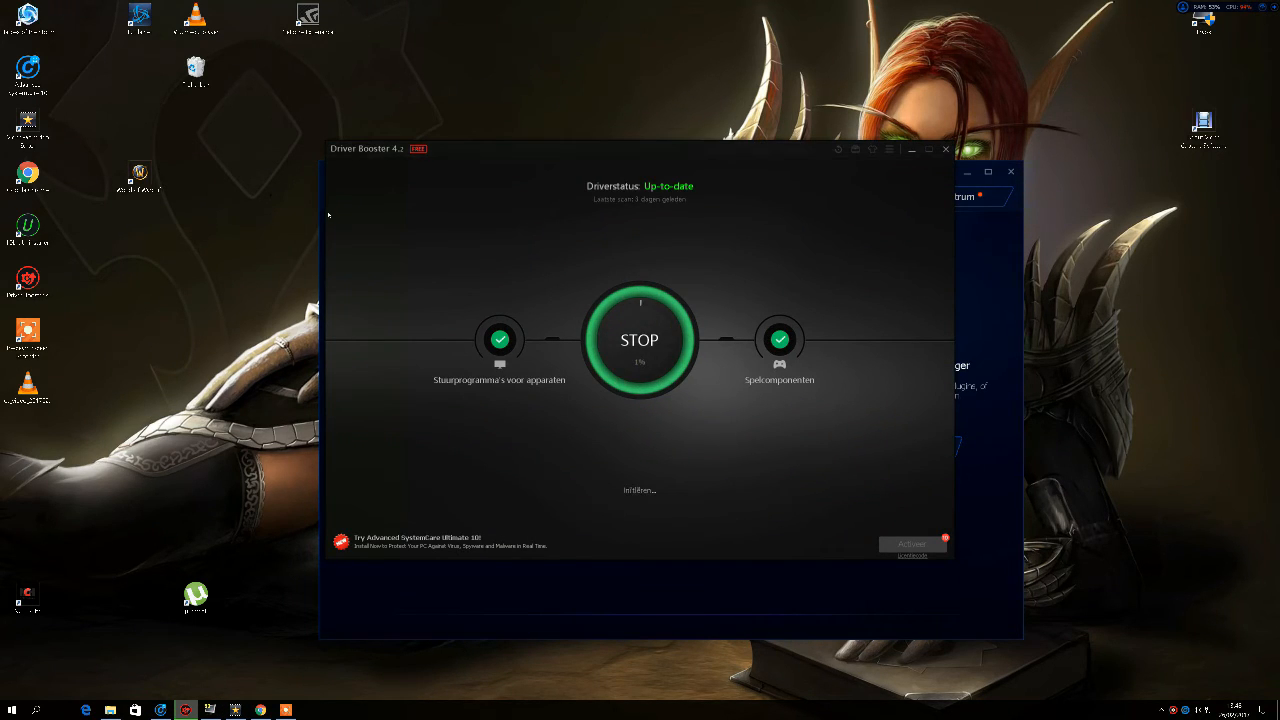